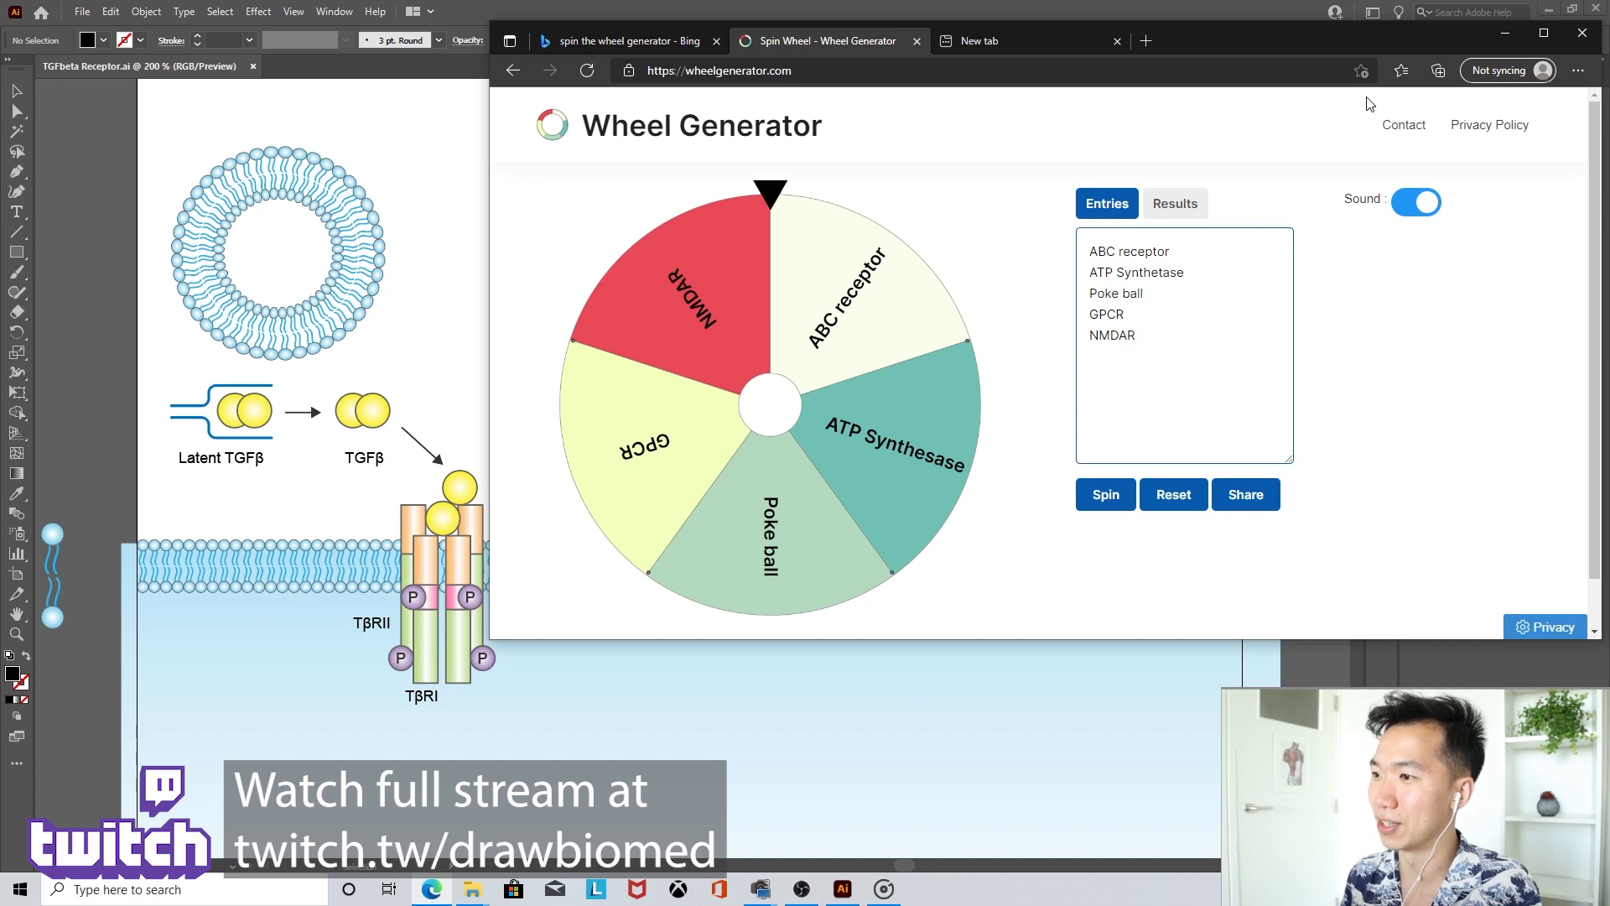
Edit the wheel's protein list, spin it, and dismiss the winner alert.
left_click(1184, 272)
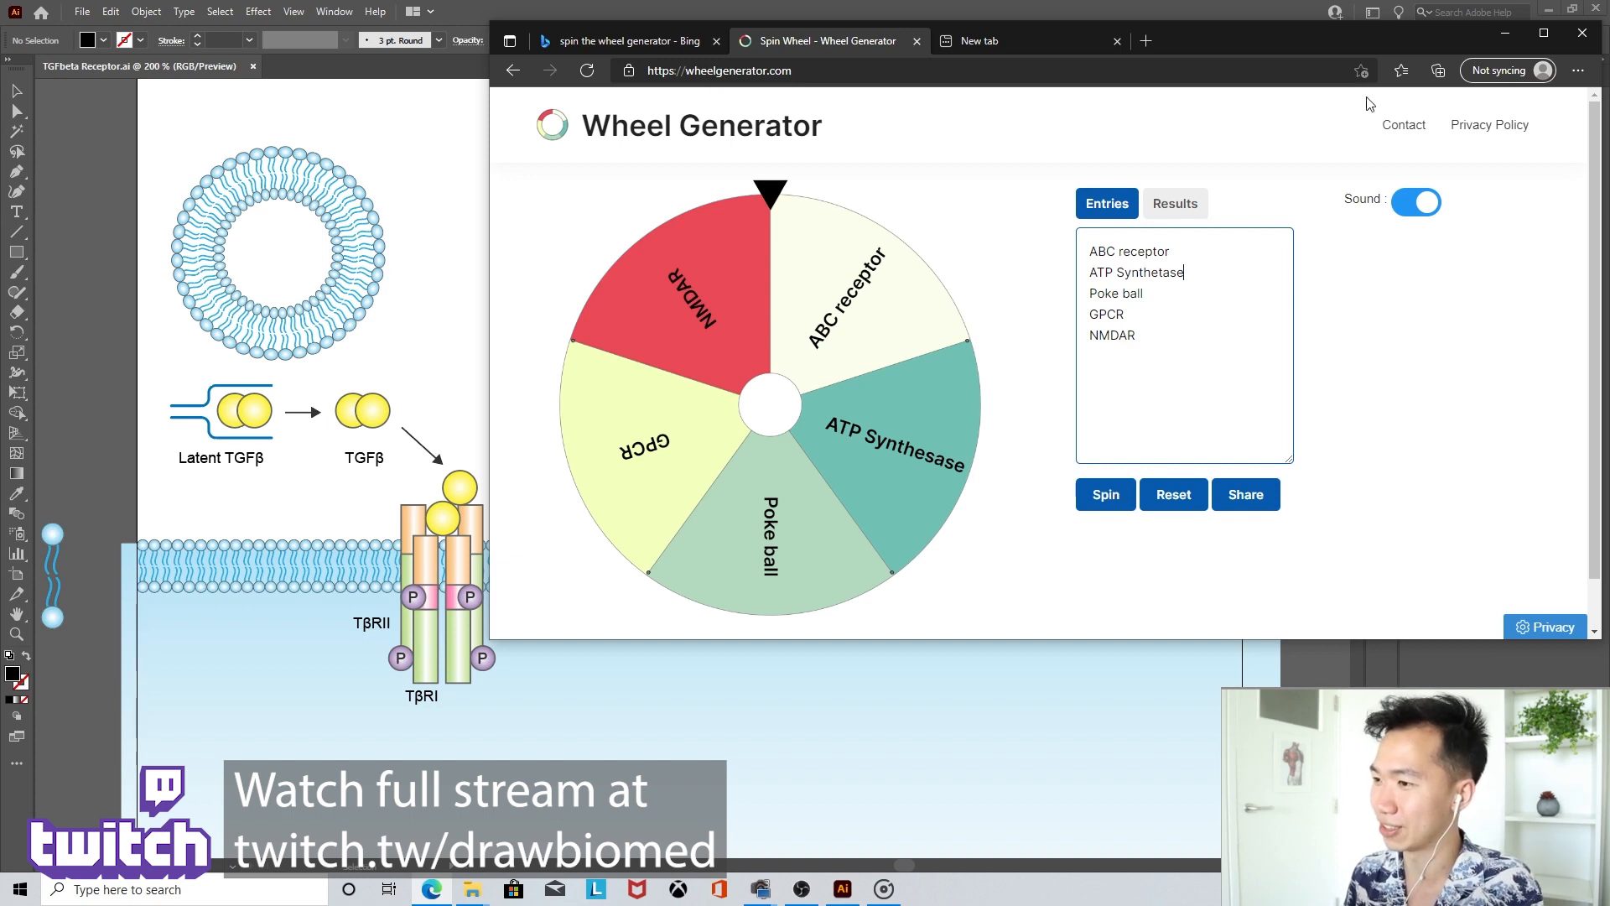
left_click(1105, 493)
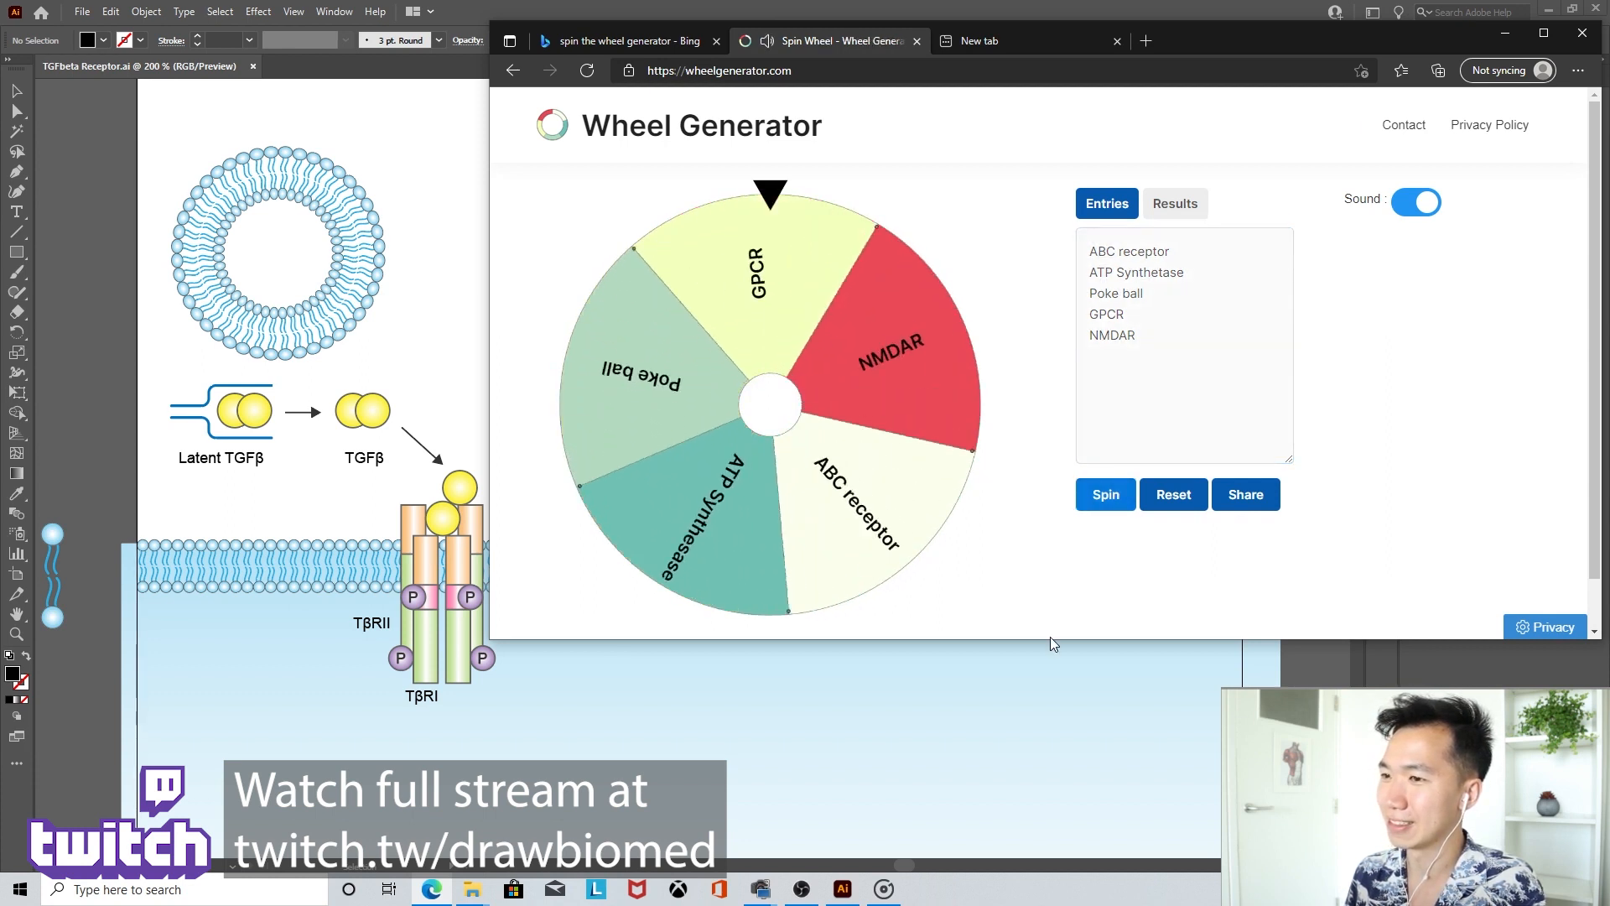
left_click(1106, 493)
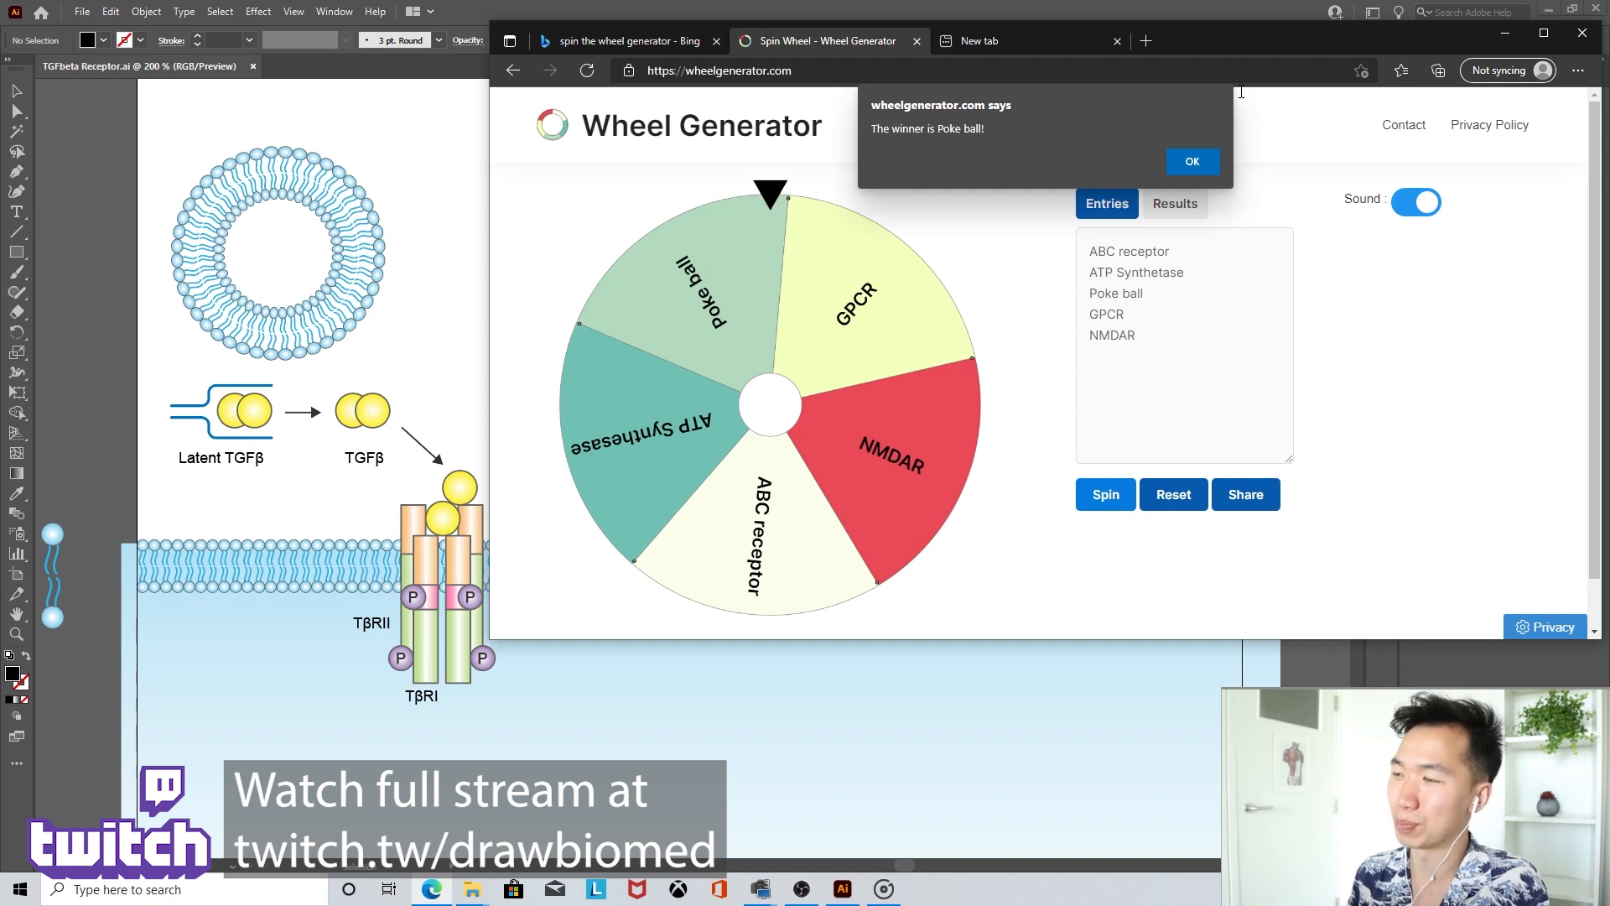
left_click(1193, 161)
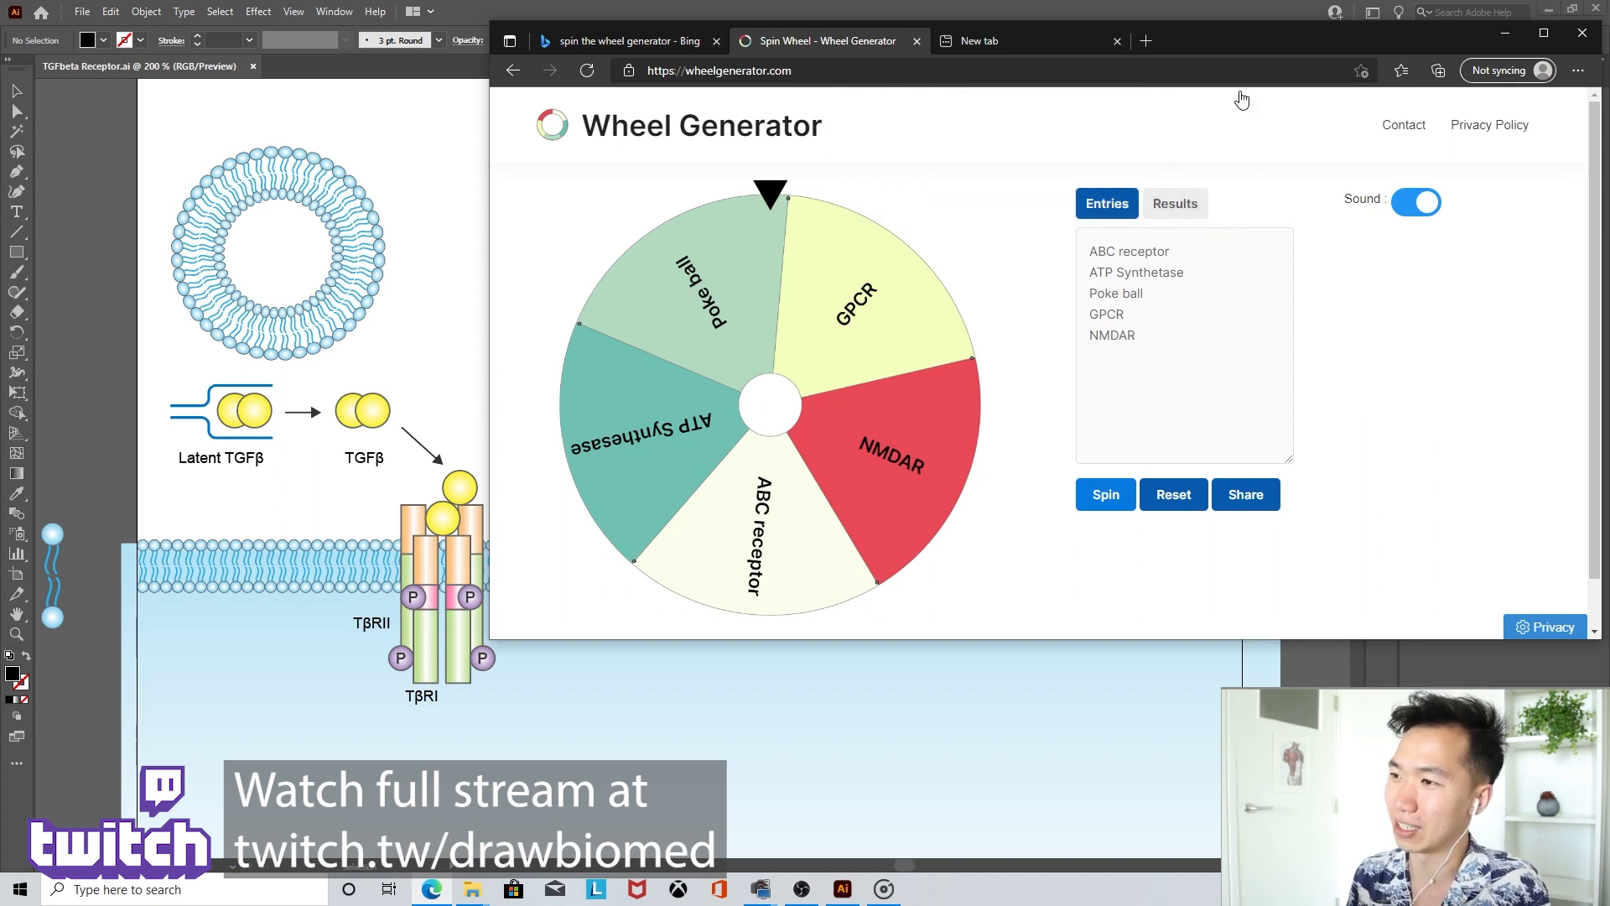
Spin the protein wheel several more times, dismissing each winner announcement.
left_click(1106, 493)
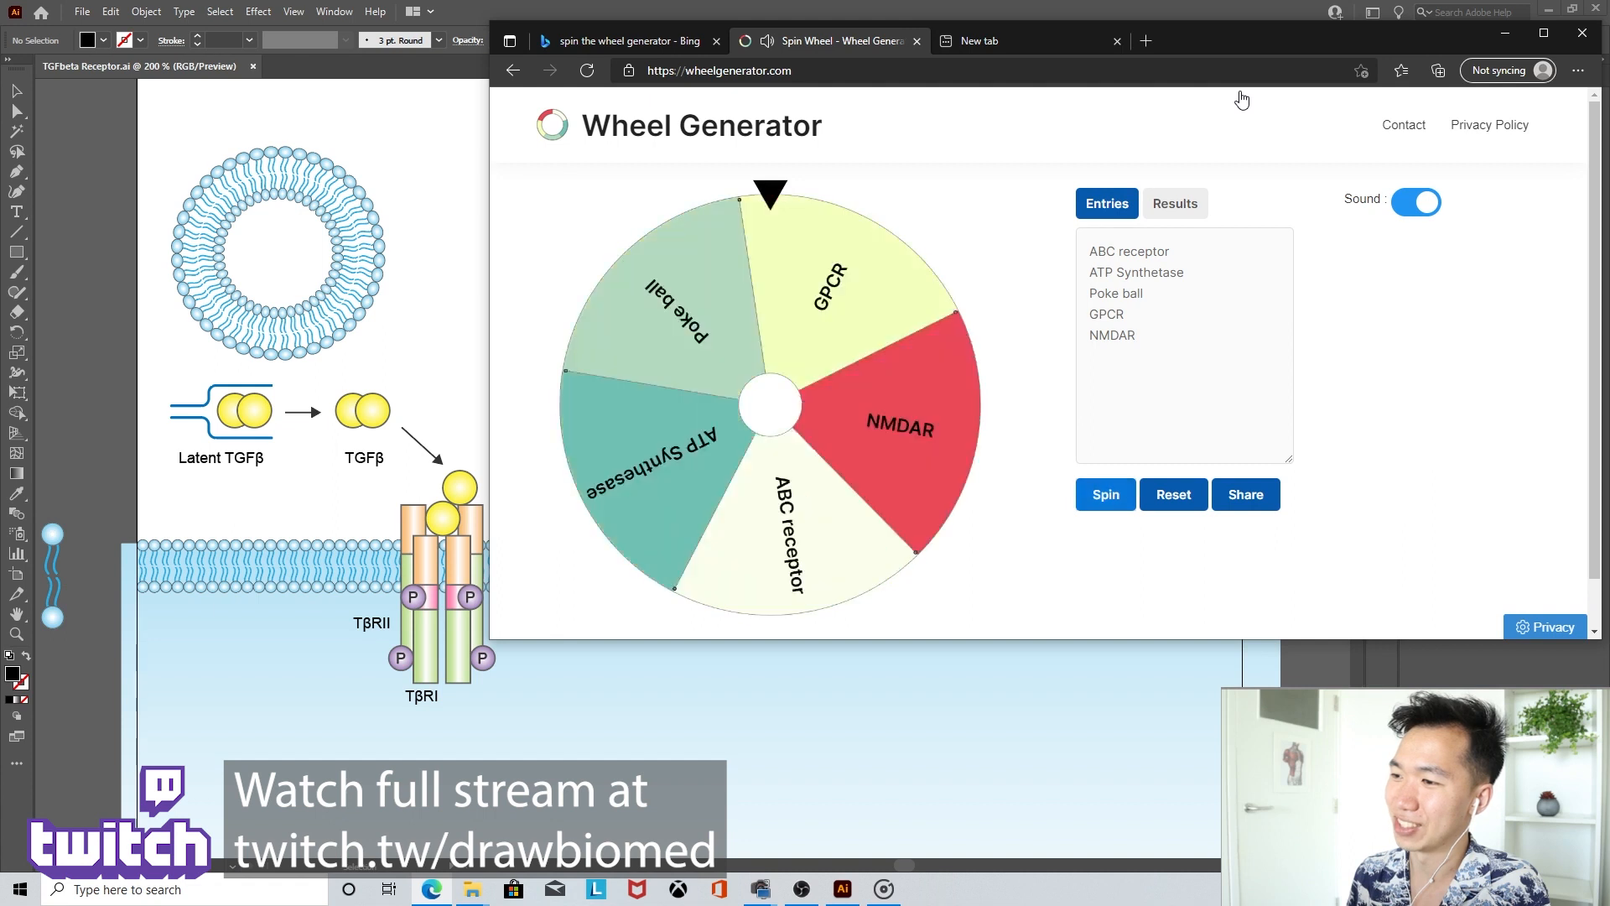
left_click(1106, 493)
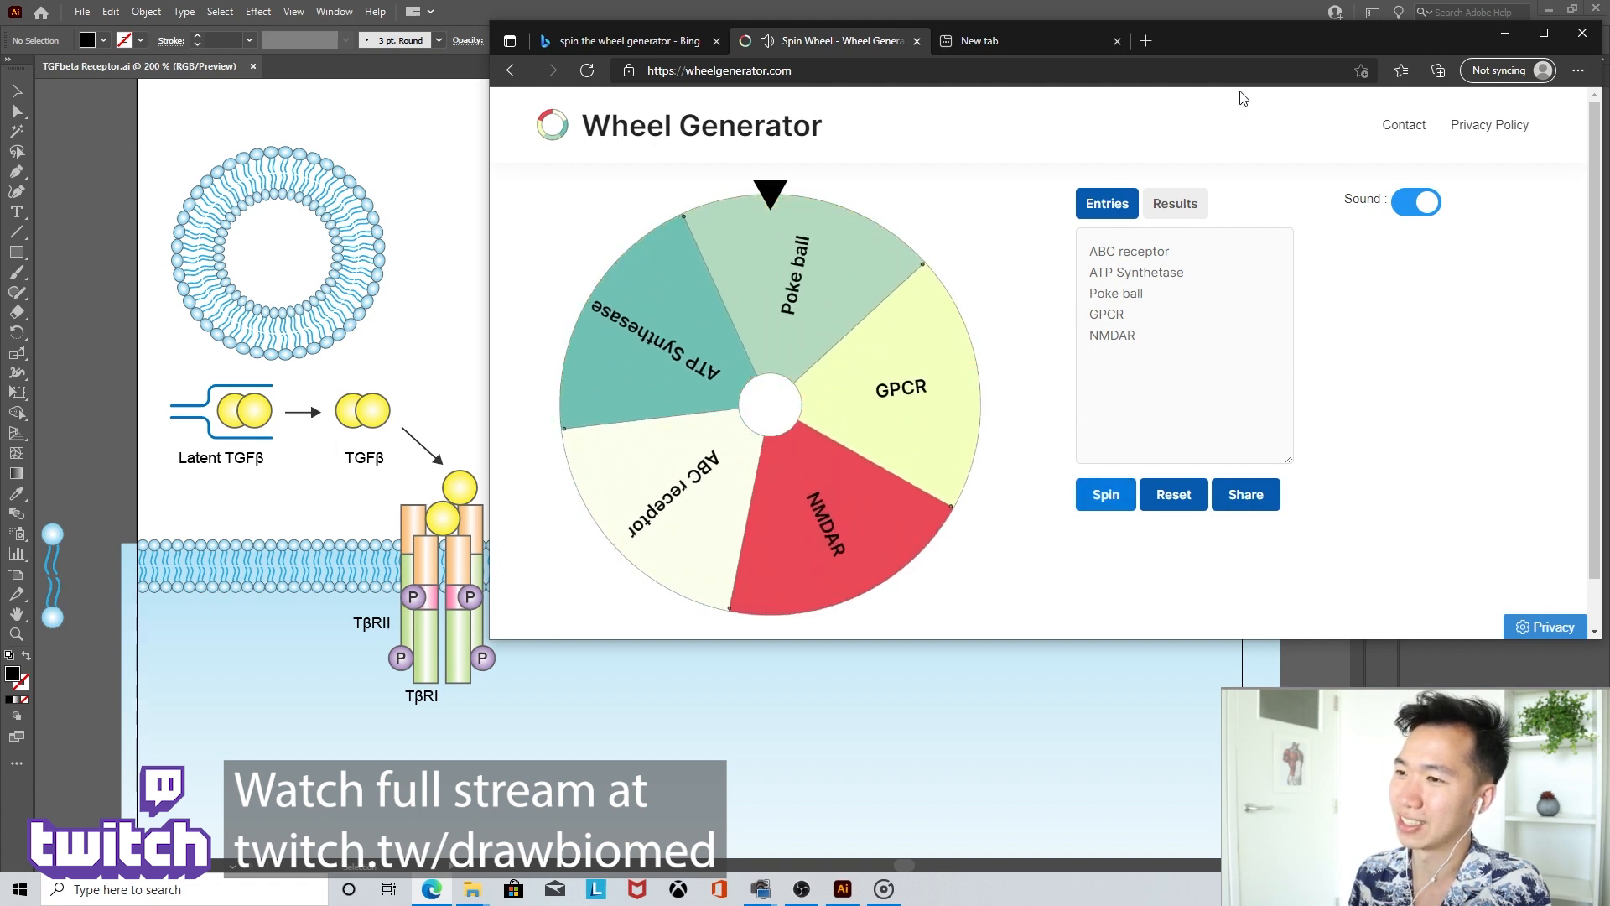
left_click(1106, 493)
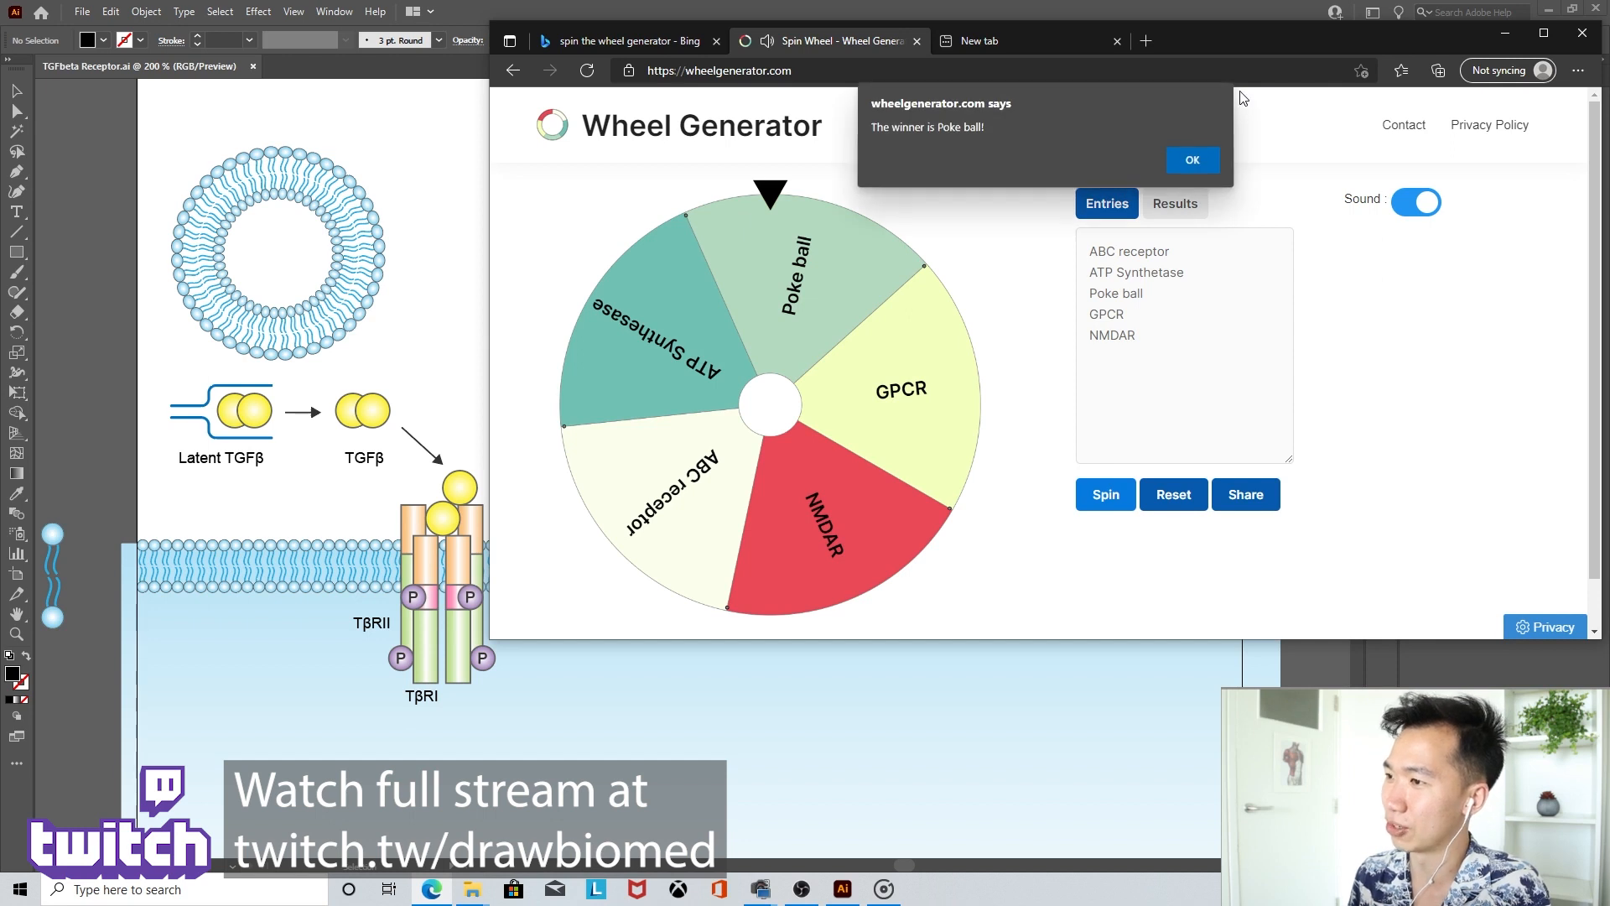
left_click(1193, 160)
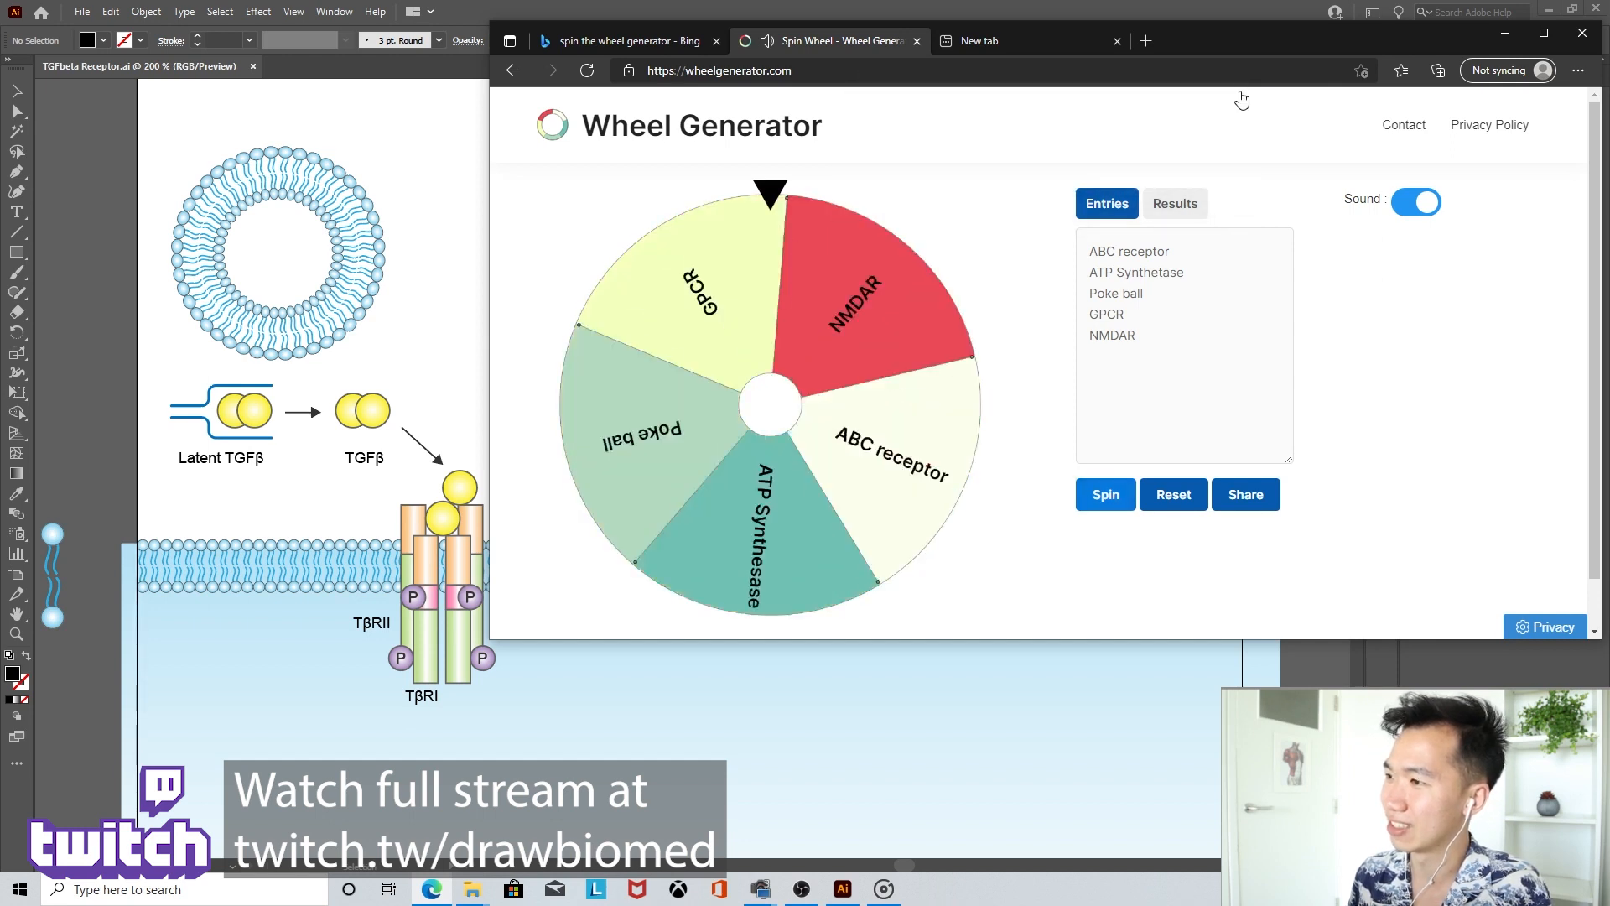
left_click(1106, 493)
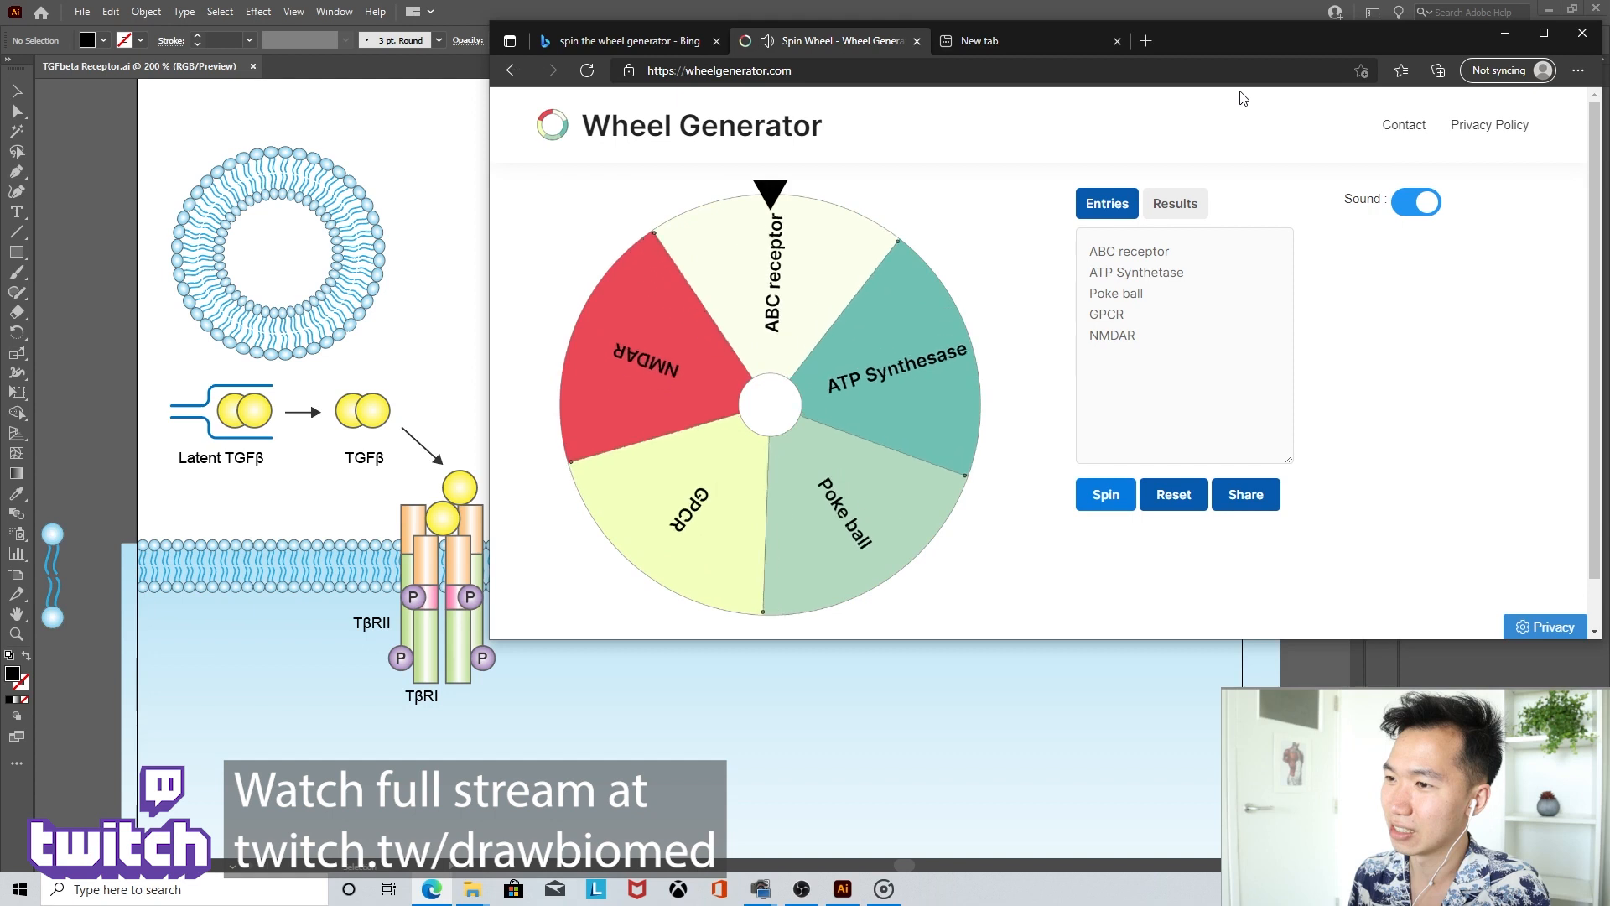
left_click(1106, 493)
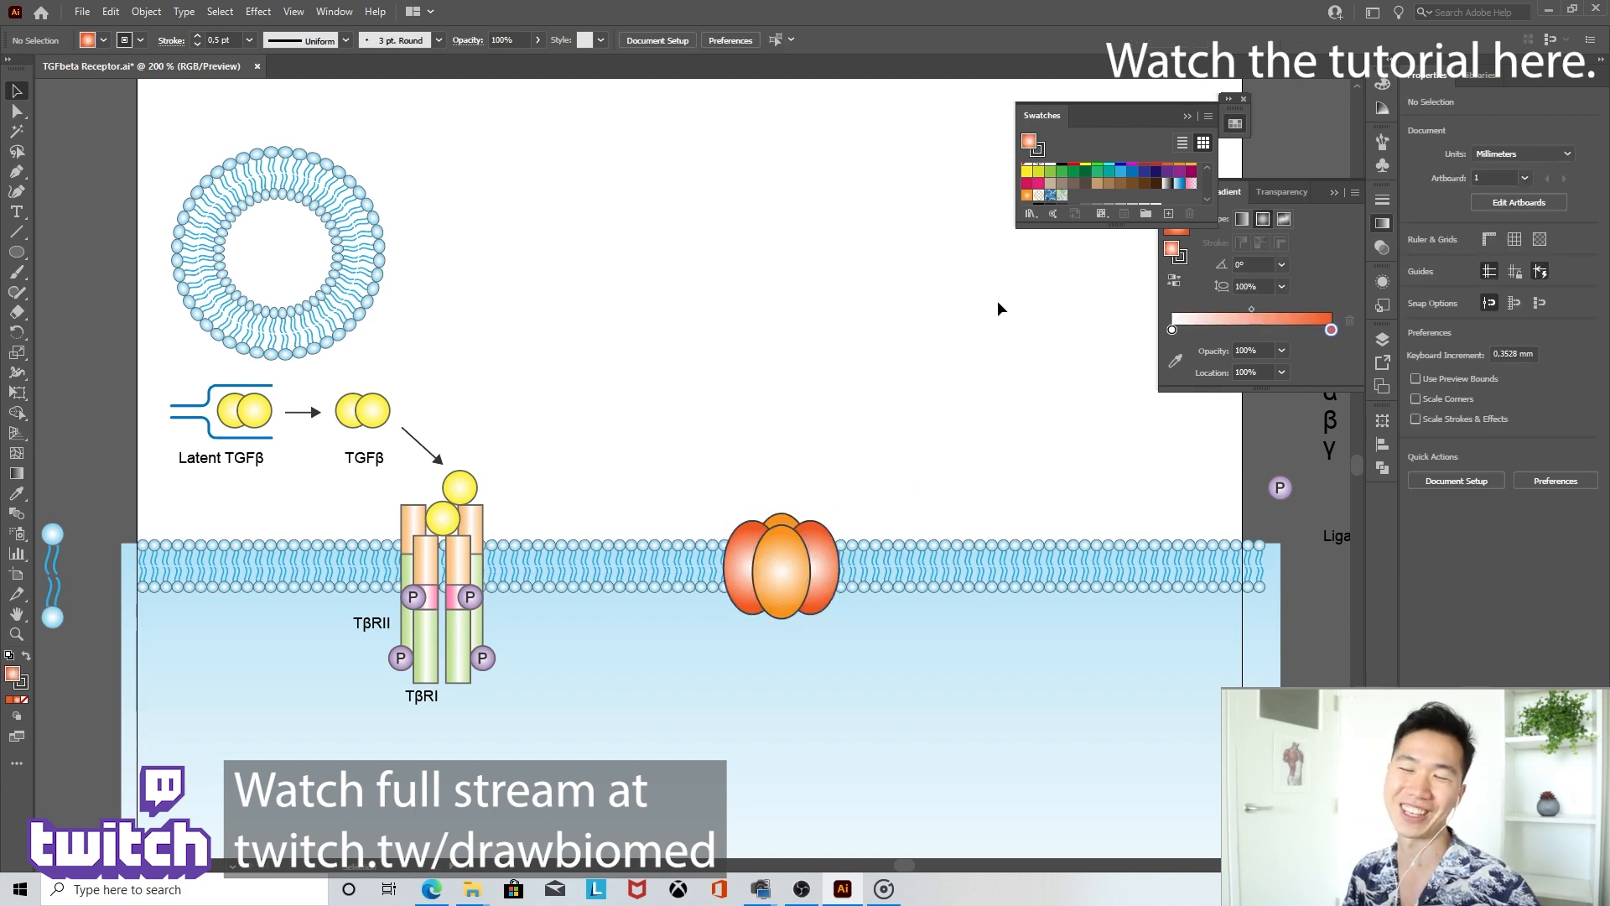
mouse_move(863, 426)
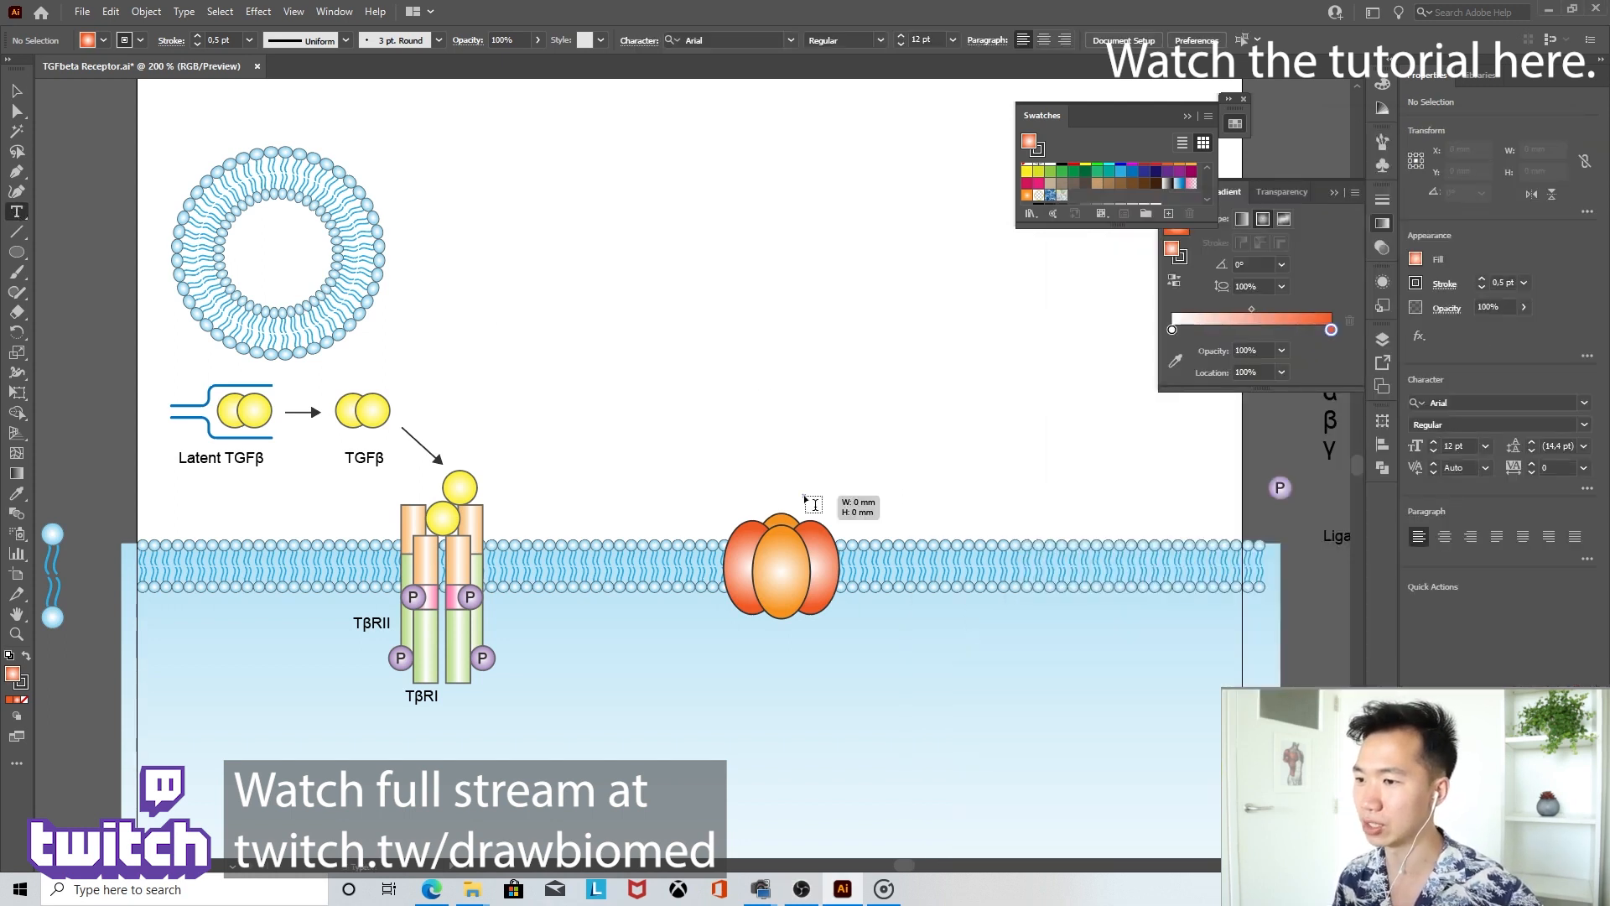
Label the orange protein 'NDMAR', then spin the wheel for the next protein.
type("NDMAR")
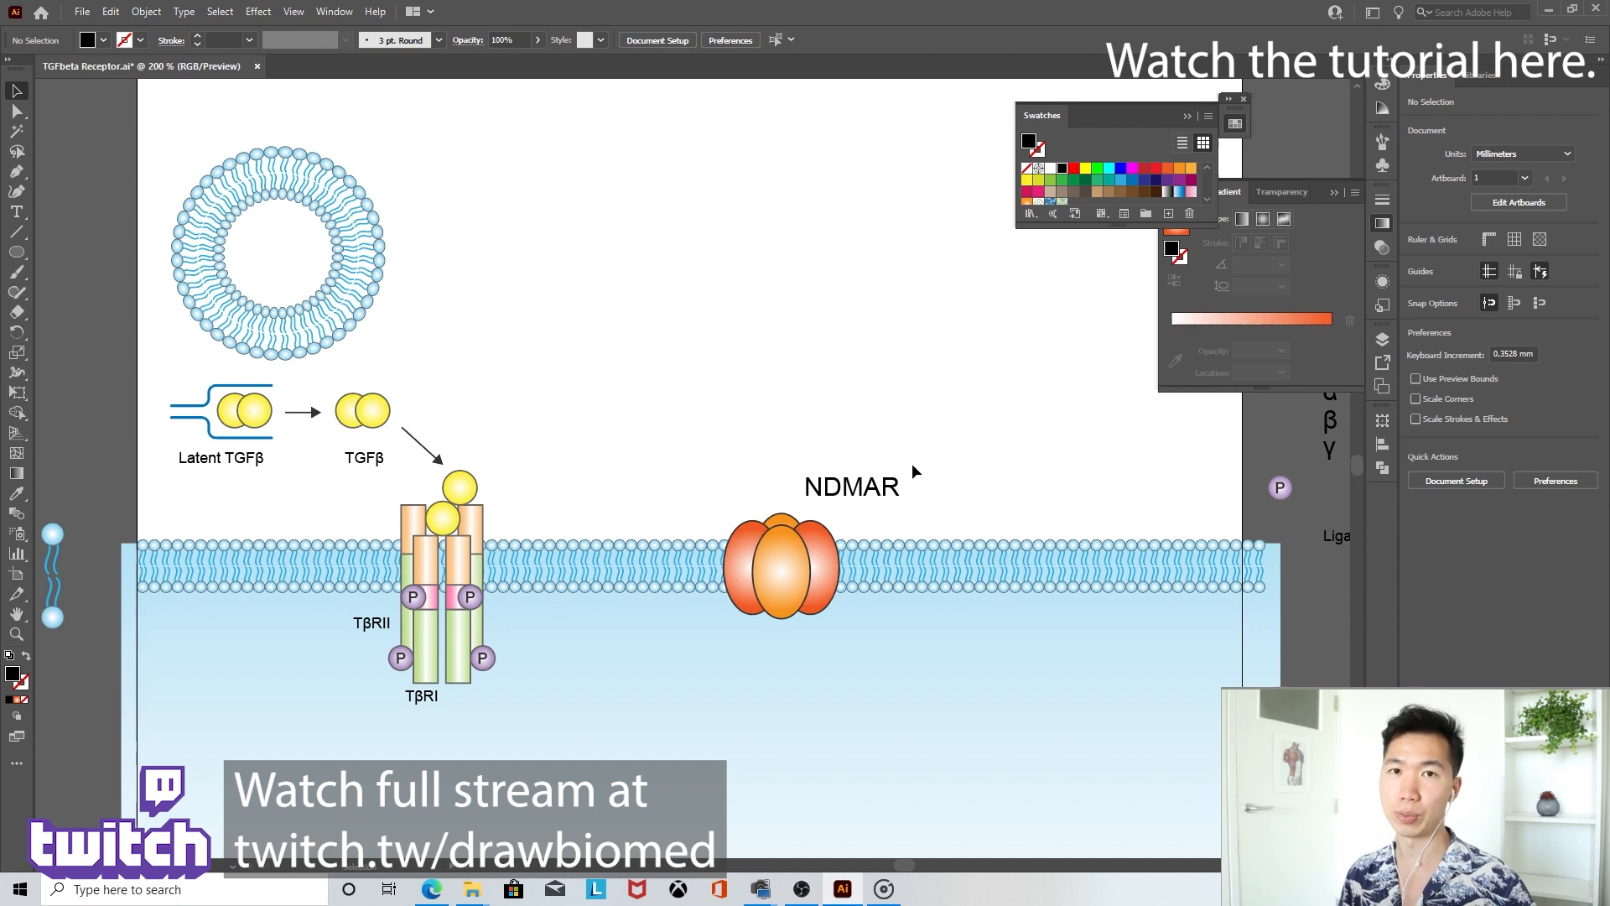
mouse_move(1054, 386)
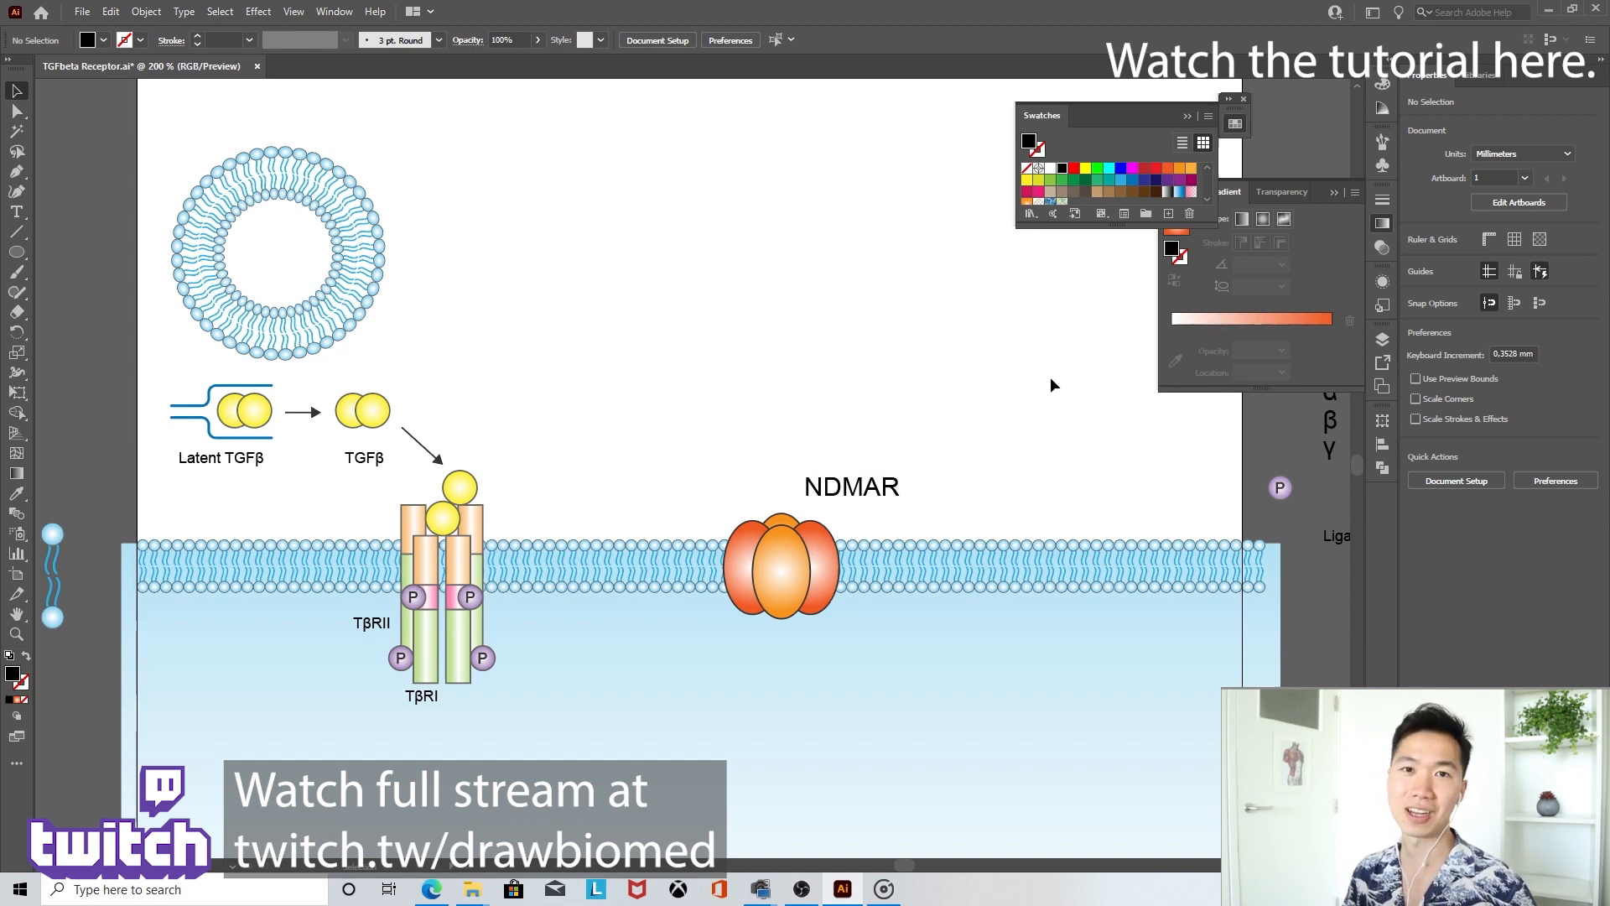
mouse_move(1023, 488)
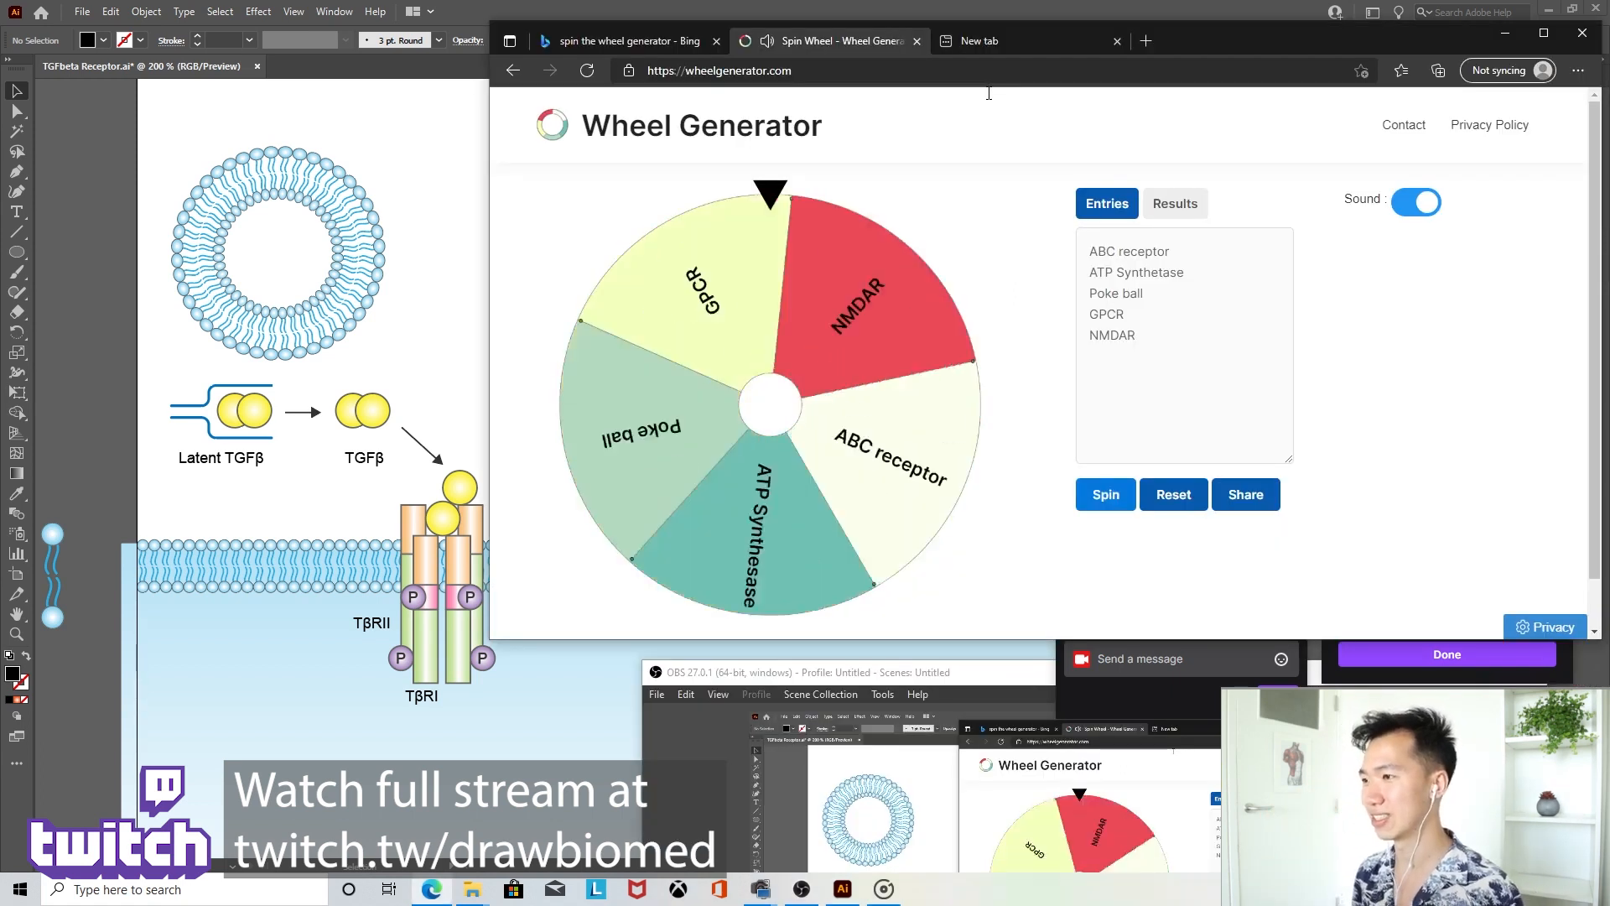
left_click(1106, 493)
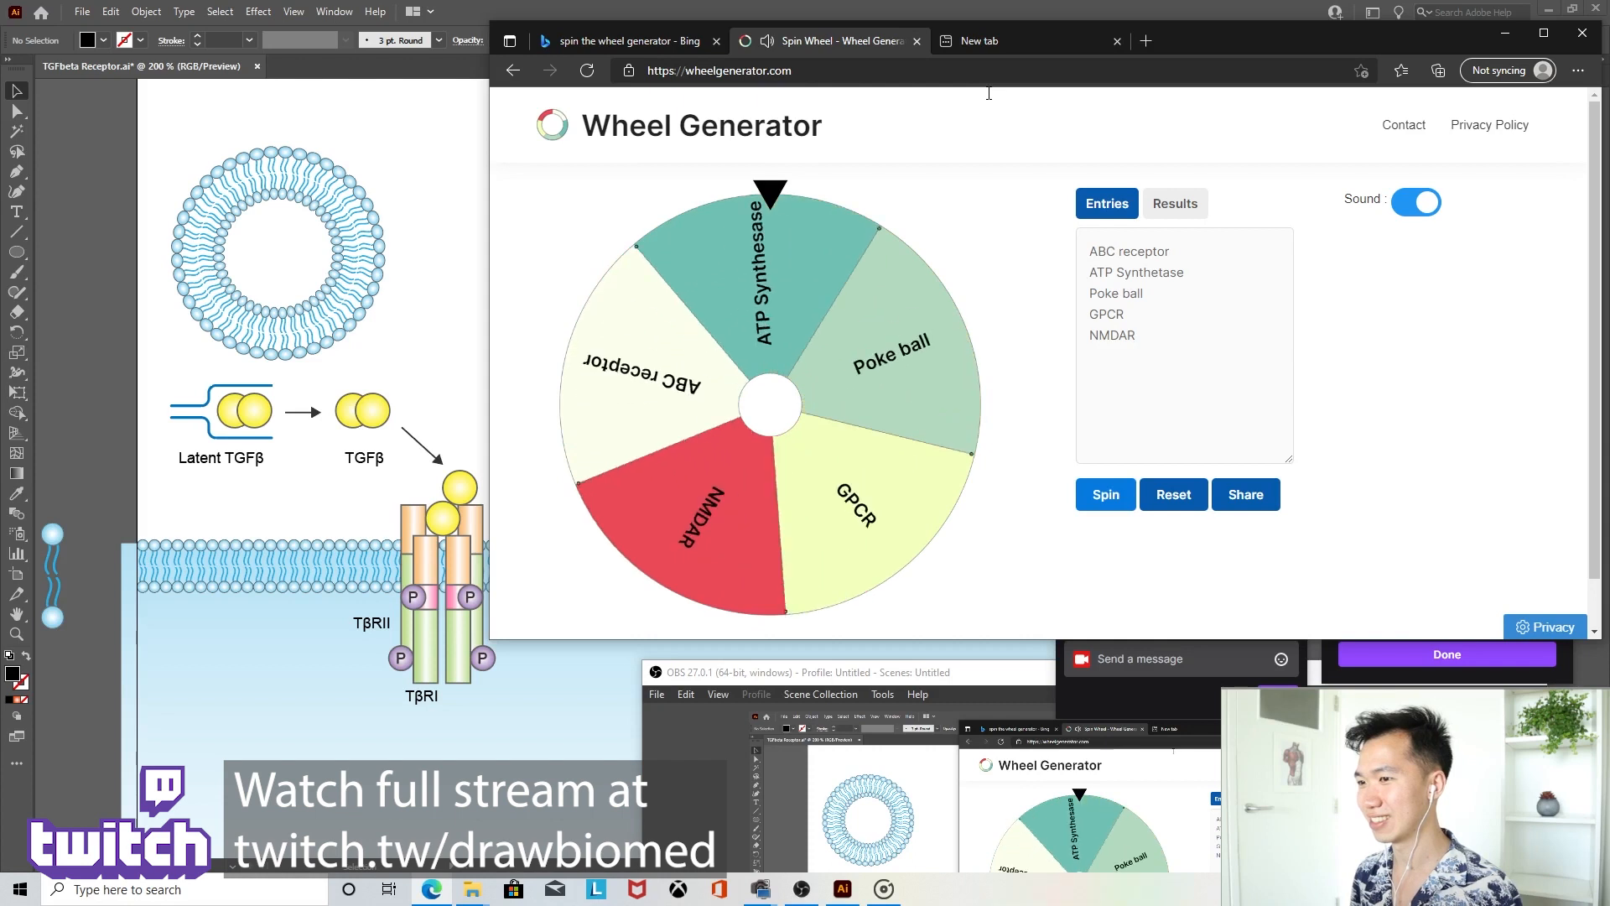
left_click(1106, 493)
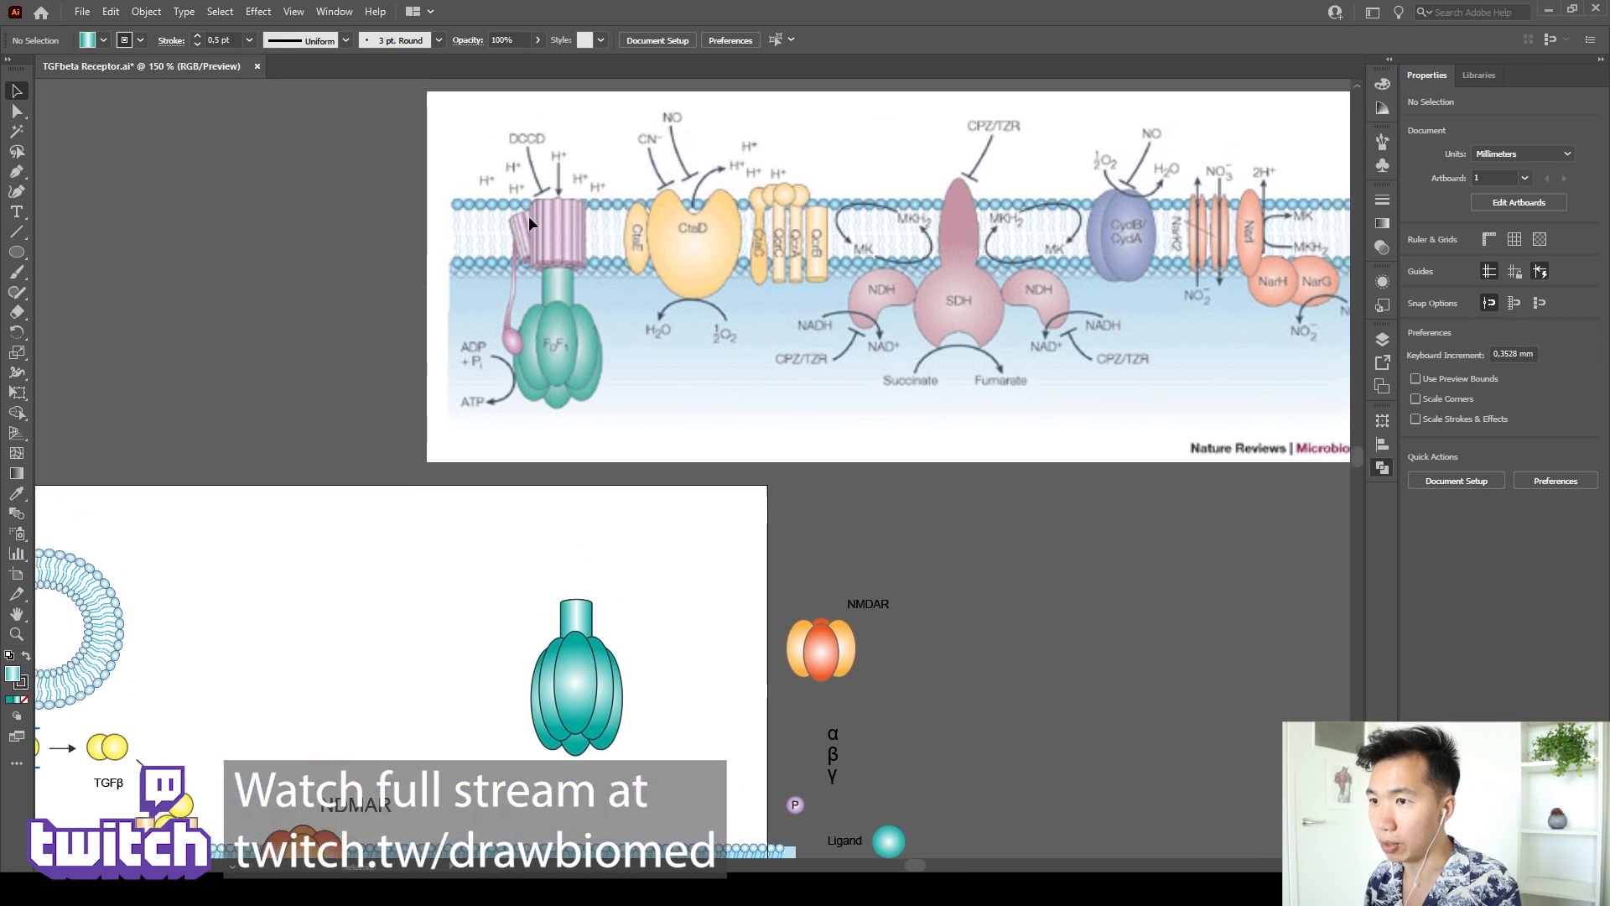
mouse_move(790, 515)
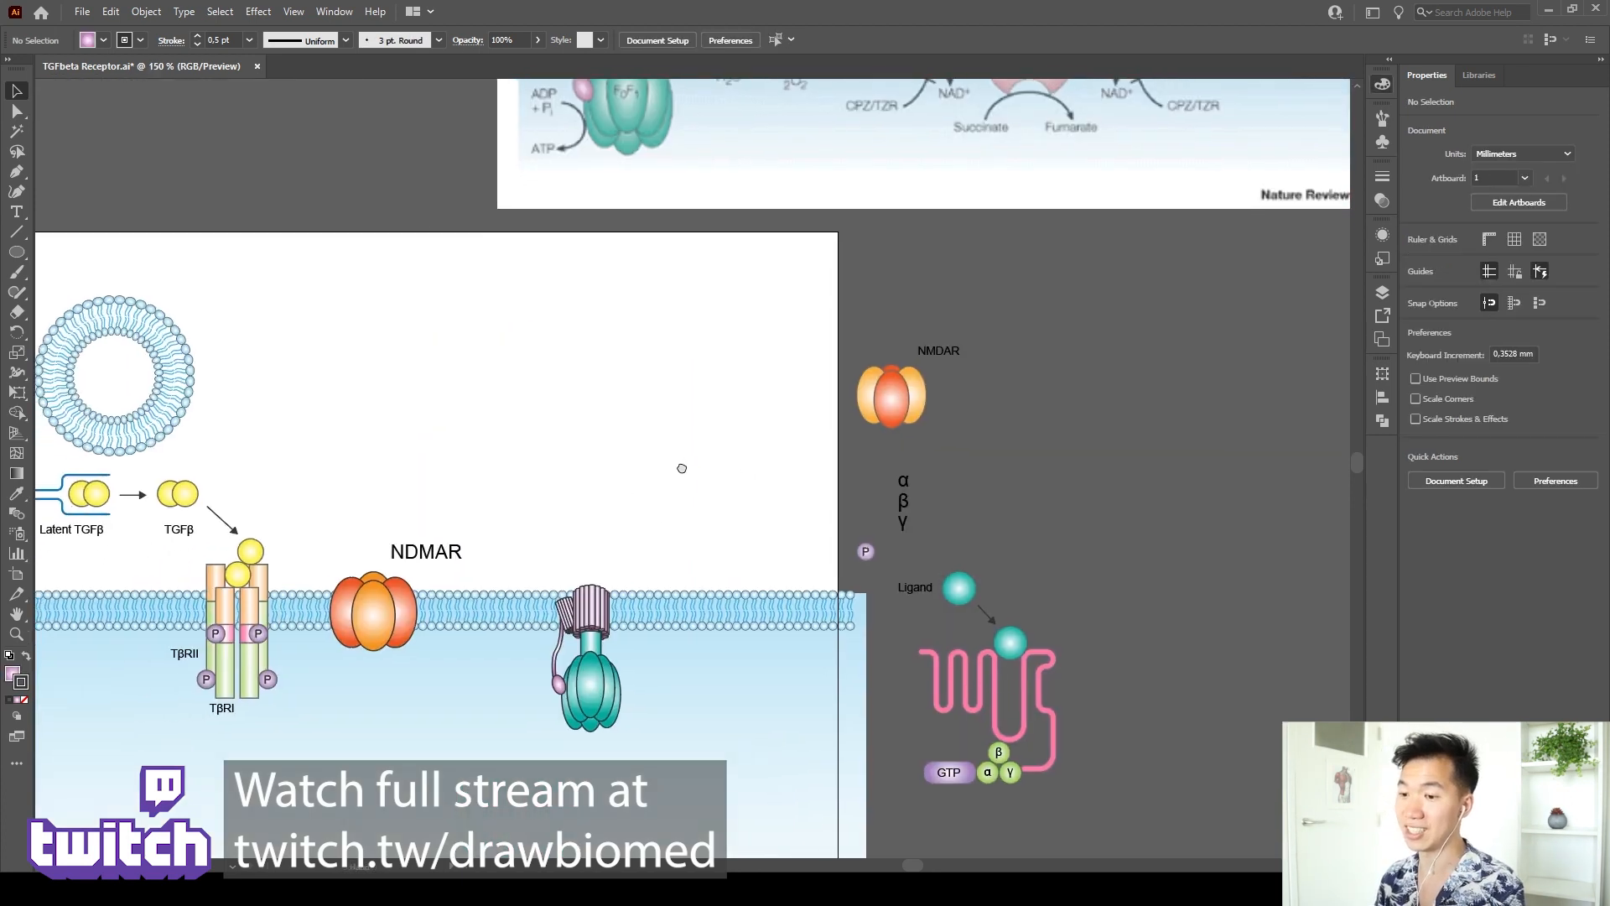
Scroll the view while placing the teal ATP synthase in the bilayer.
scroll("down", 3)
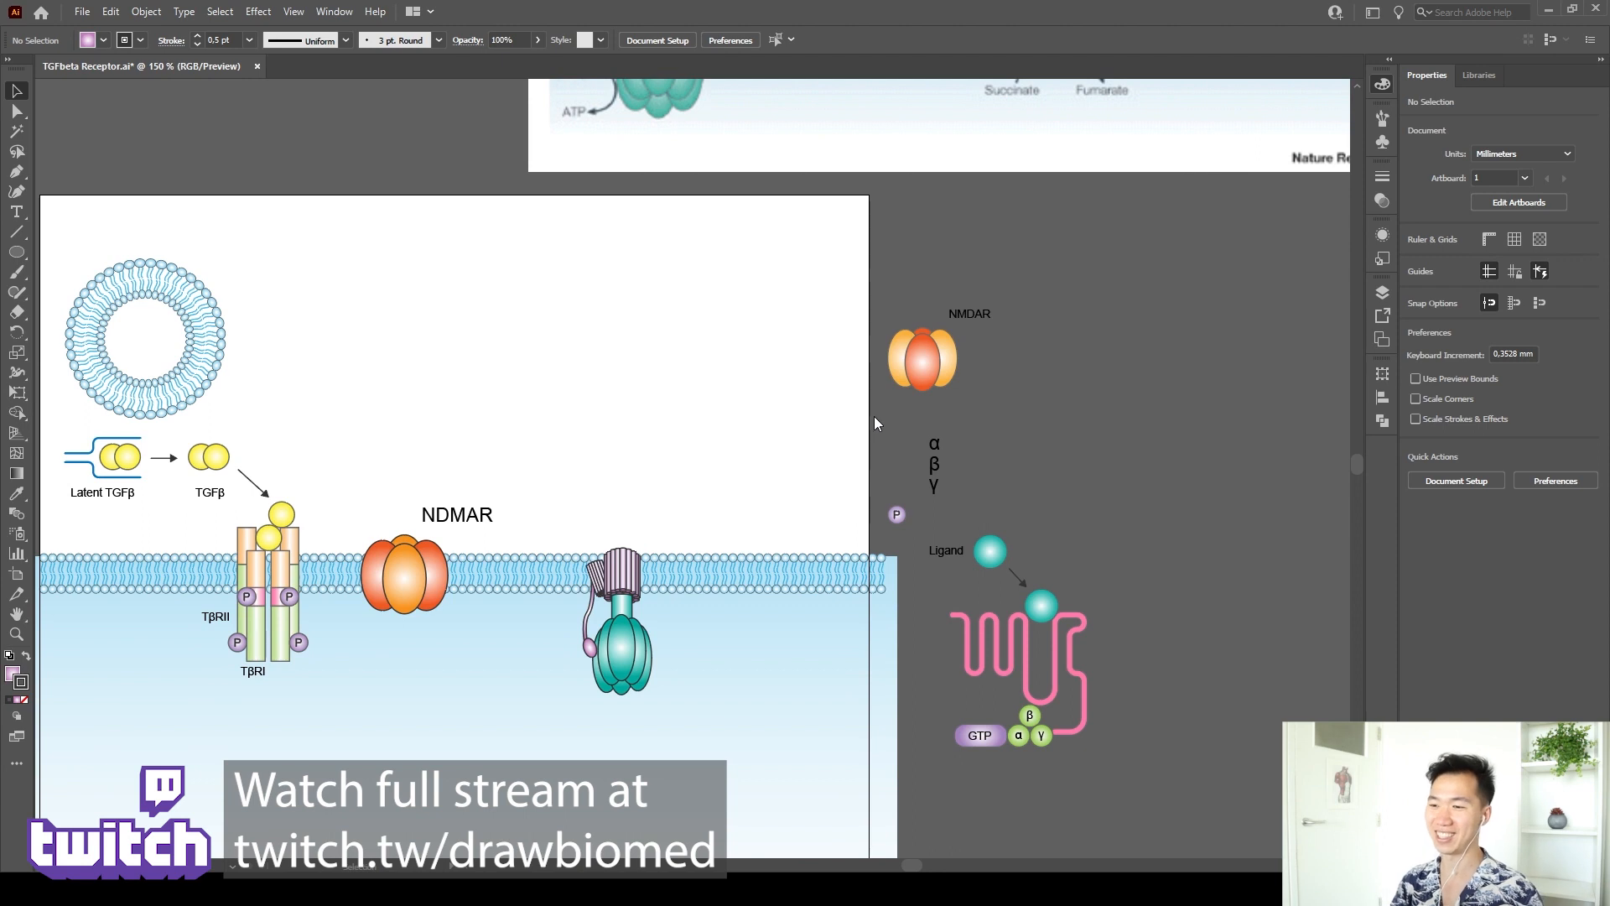